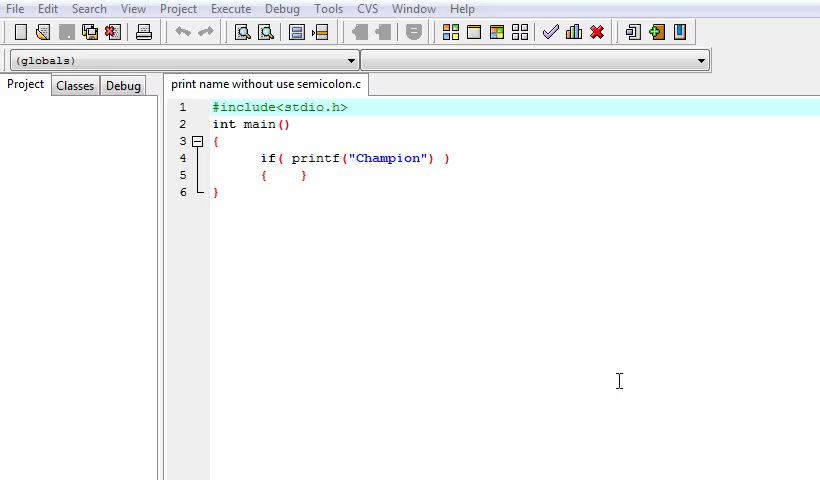
mouse_move(464, 244)
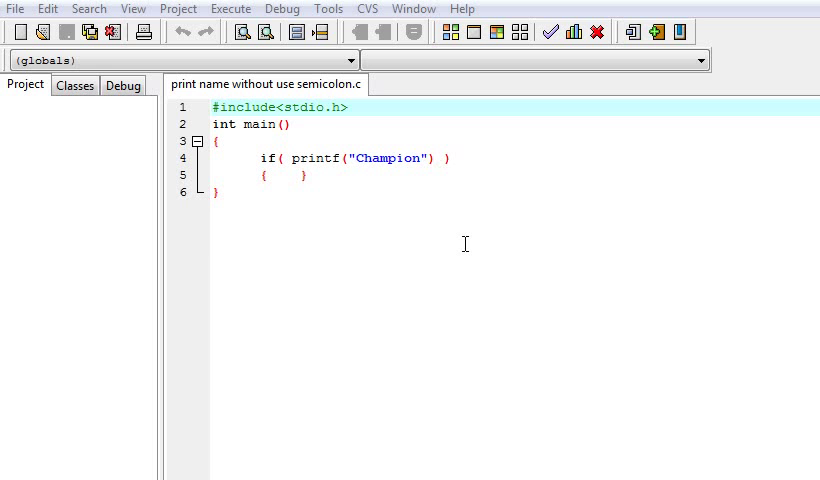
mouse_move(212, 124)
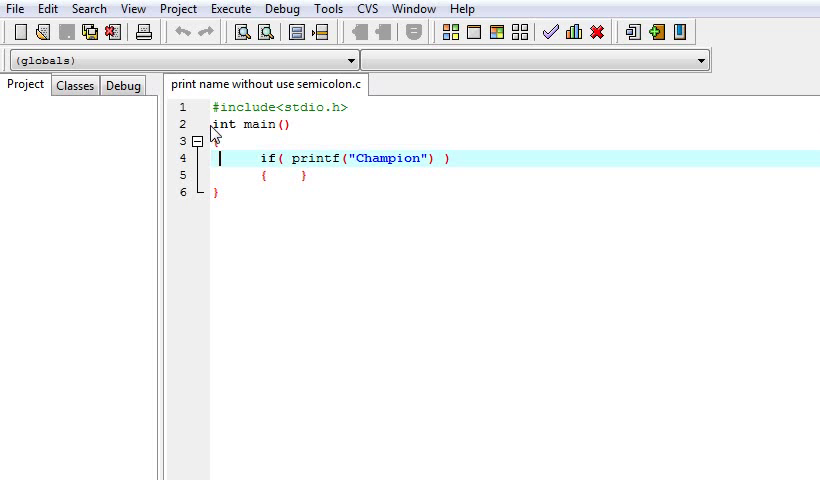
Highlight the if keyword, printf call and 'Champion' string, then compile and run to print Champion
double_click(270, 158)
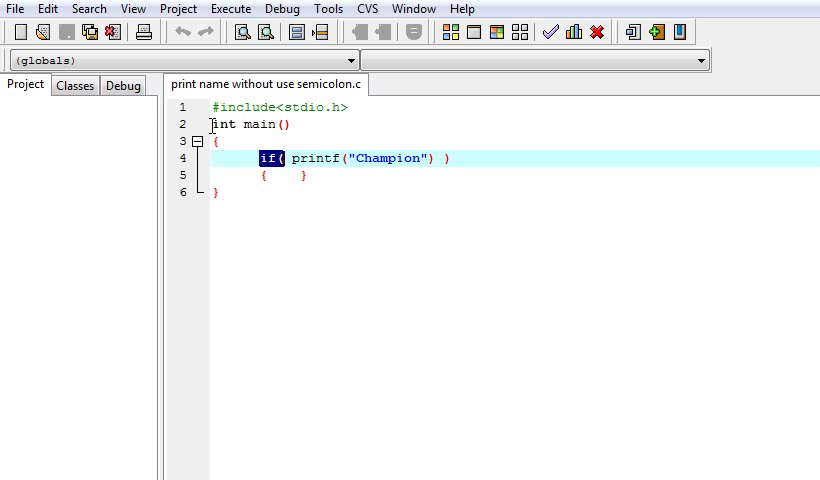
click(288, 158)
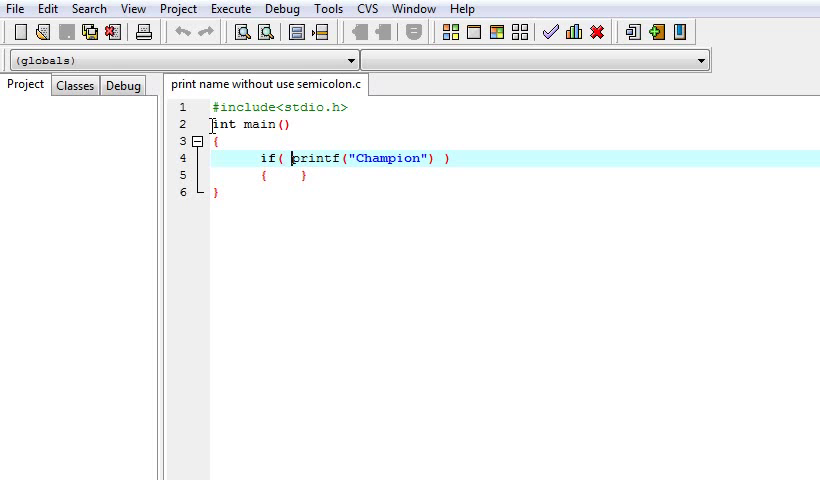
double_click(360, 158)
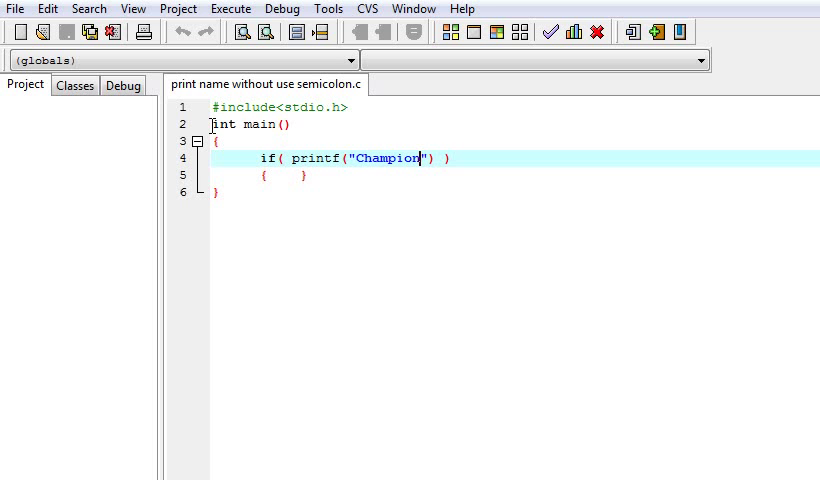
double_click(384, 158)
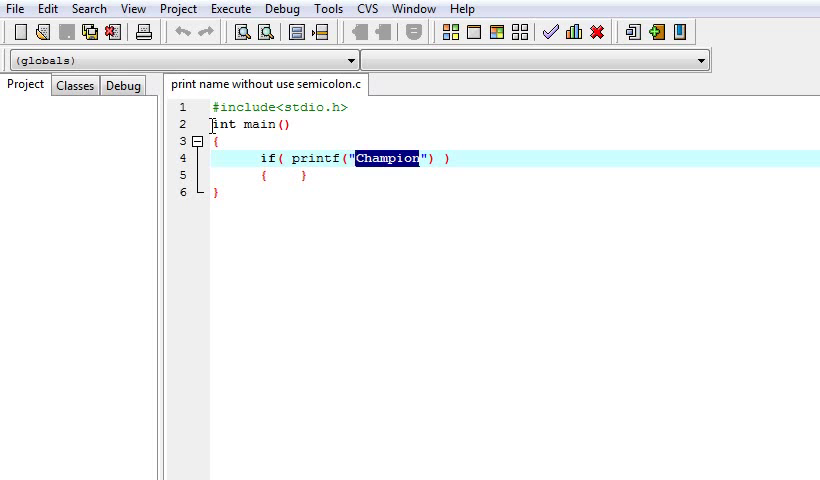
click(400, 160)
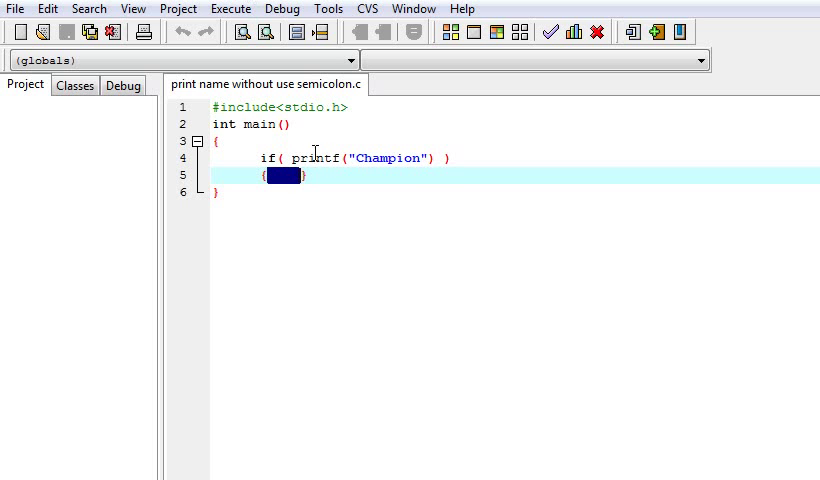
mouse_move(324, 158)
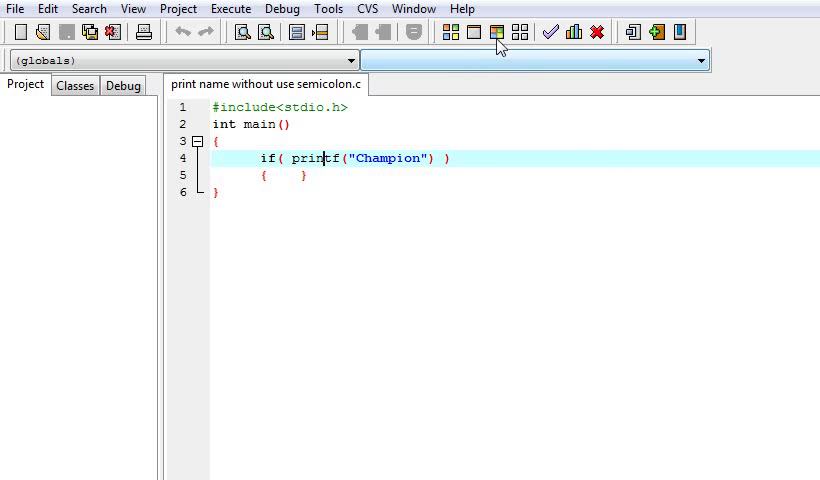
mouse_move(496, 32)
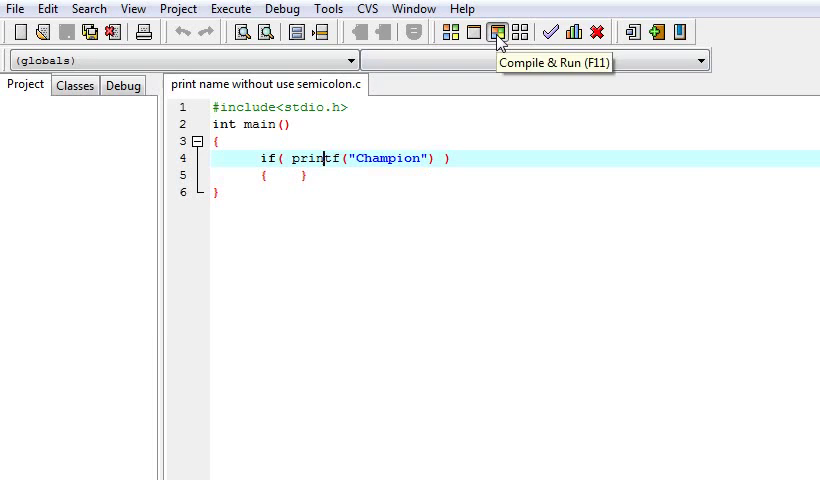
click(498, 32)
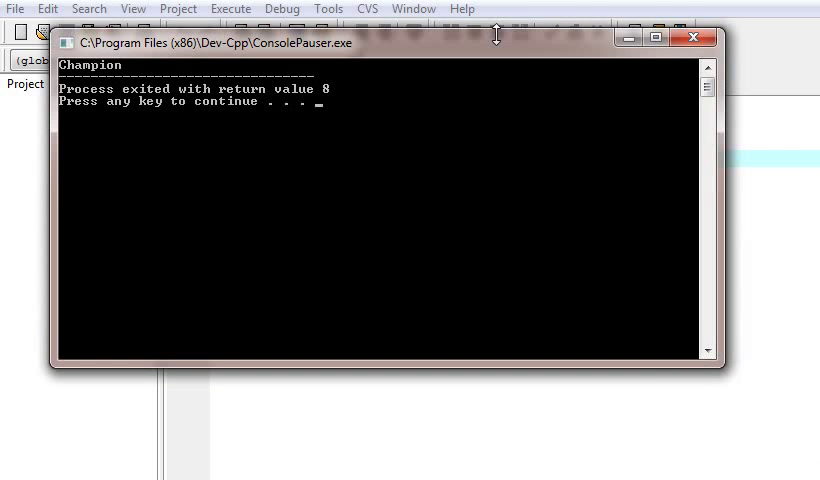